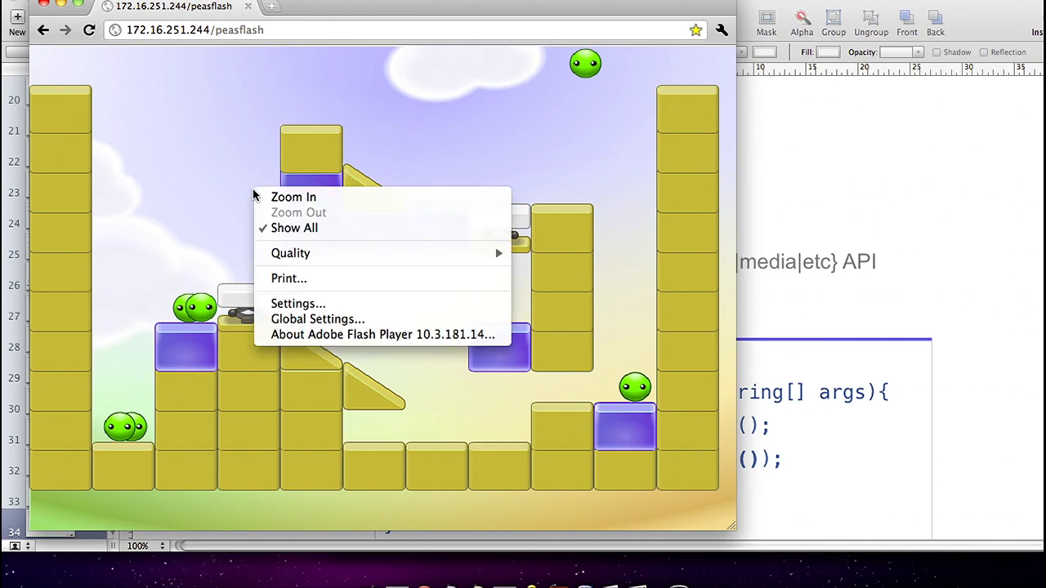
{"action": "mouse_move", "coordinate": [229, 449]}
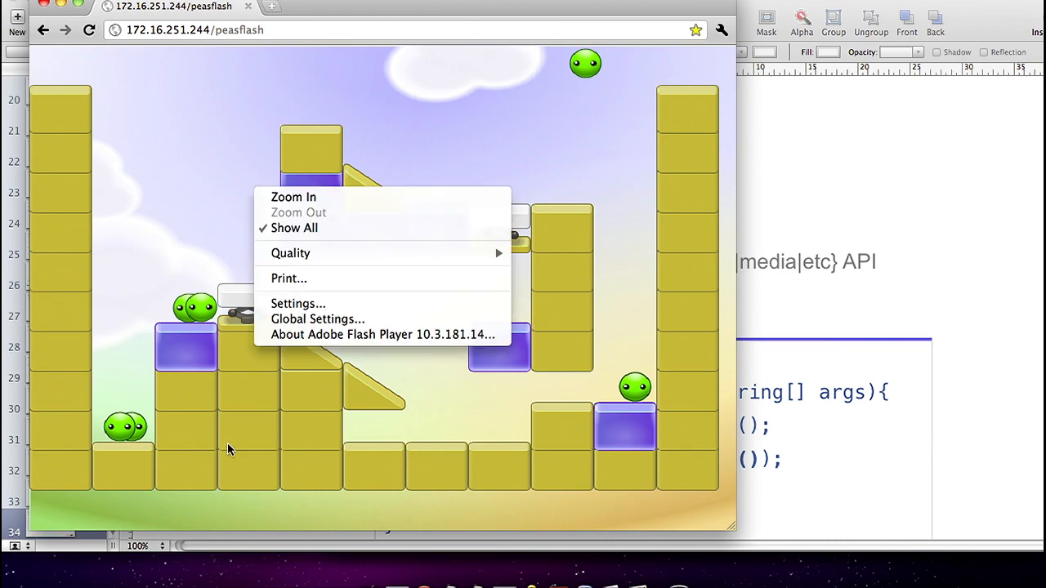